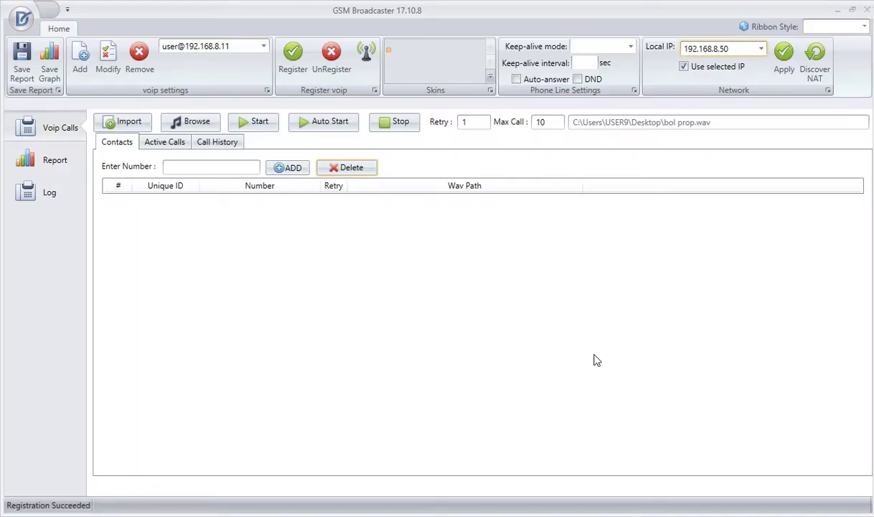
mouse_move(560, 247)
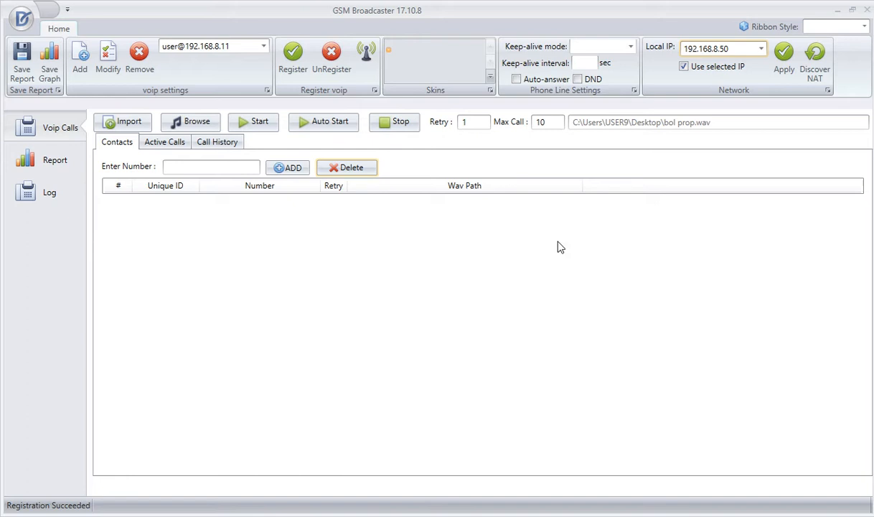
mouse_move(218, 17)
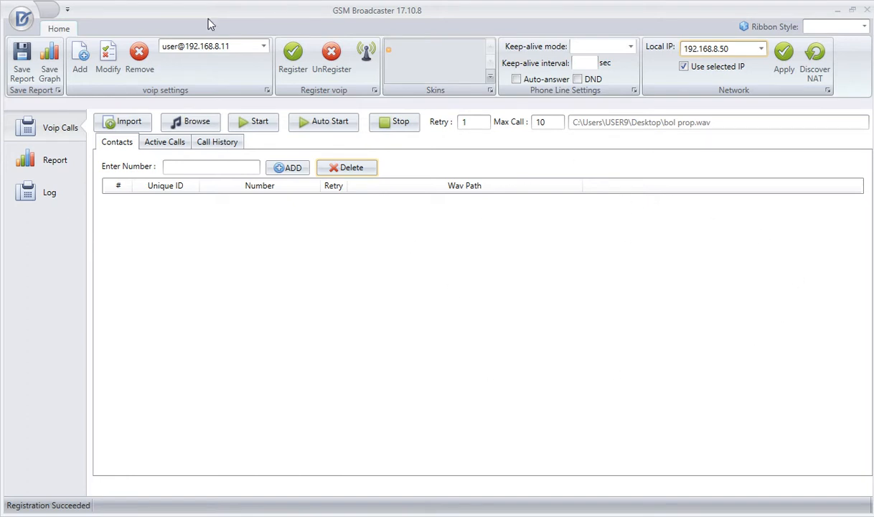
mouse_move(482, 5)
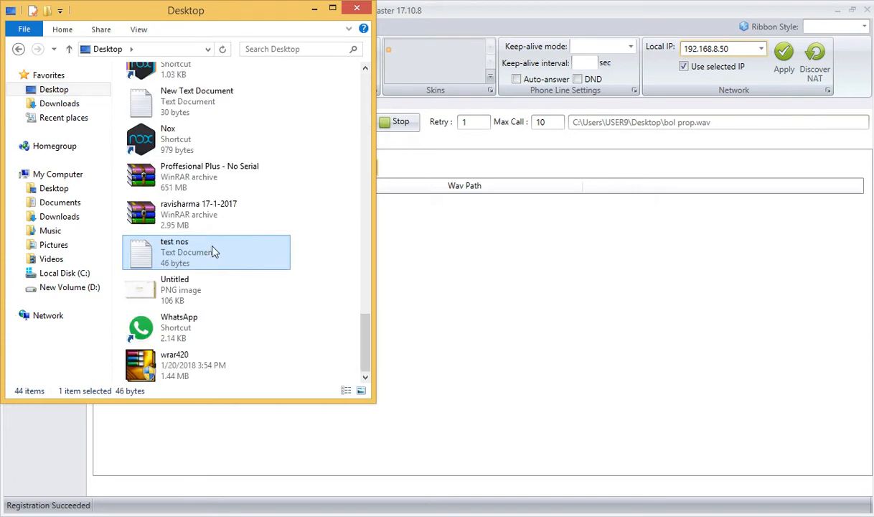
Step: Review the four phone numbers in 'test nos' in Notepad, then close Notepad and File Explorer
double_click(174, 246)
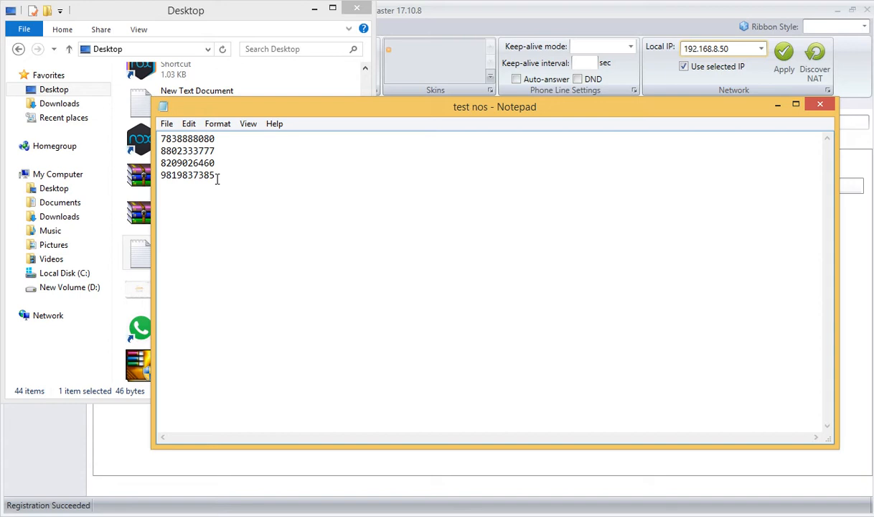
drag(160, 151, 214, 180)
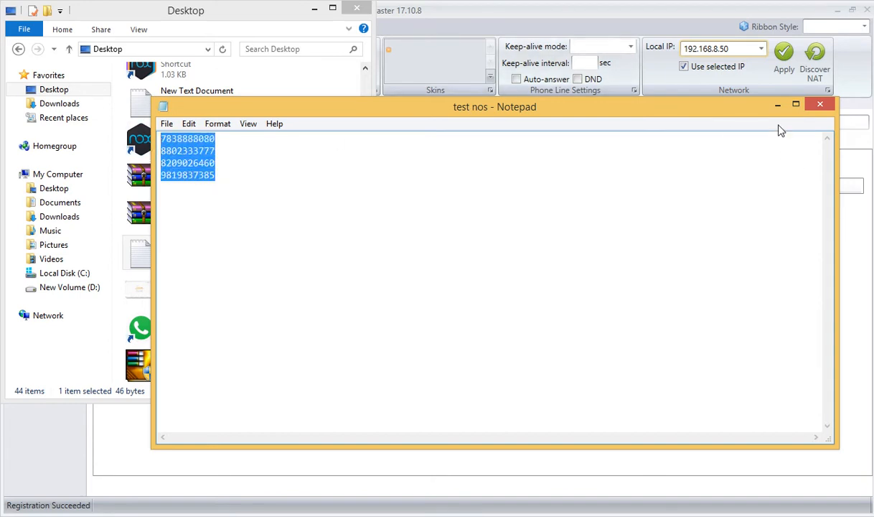
mouse_move(821, 109)
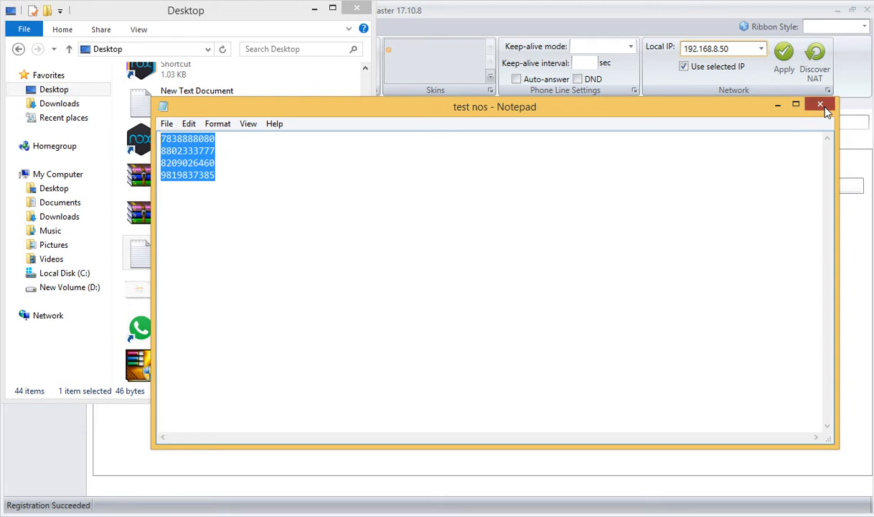
click(819, 109)
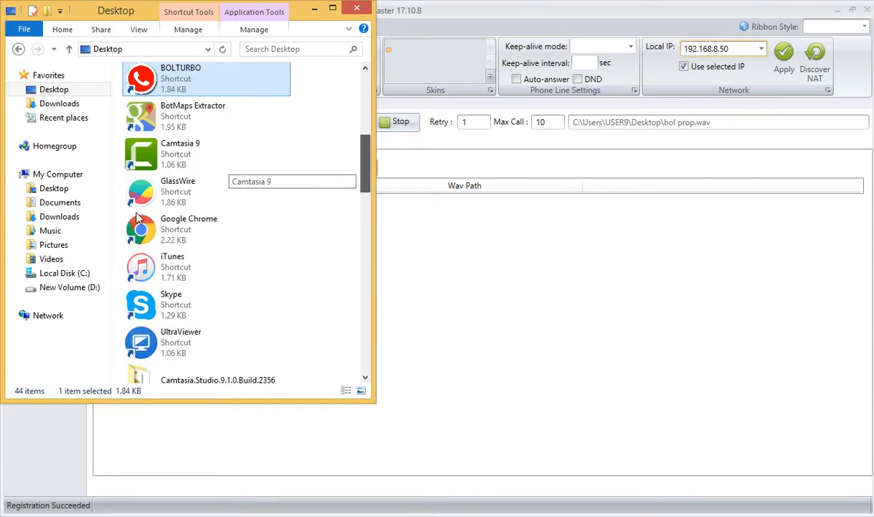
scroll(down, 3)
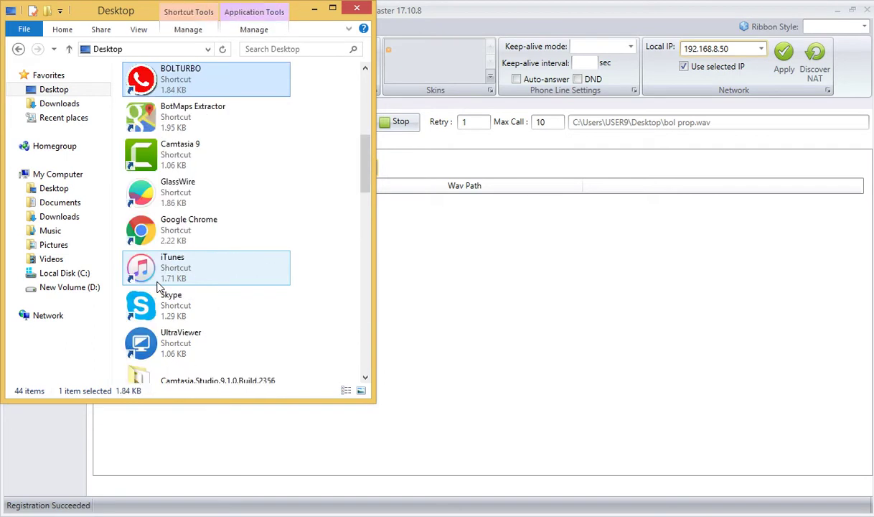
click(206, 117)
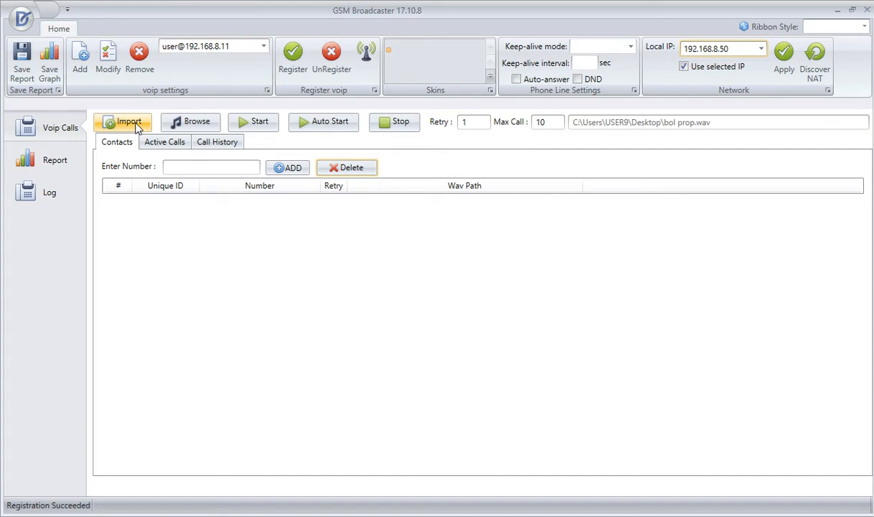
Step: Import 'test nos' from the Desktop as the contact list of four numbers
click(127, 121)
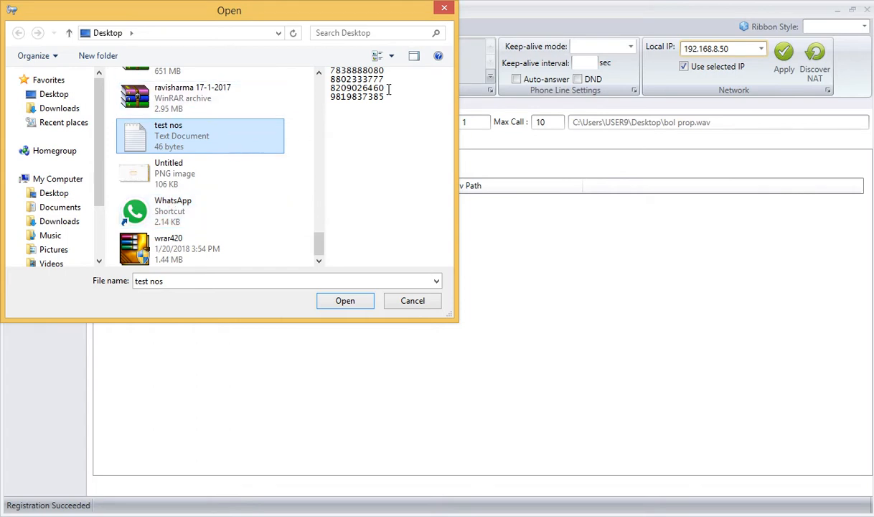
mouse_move(197, 137)
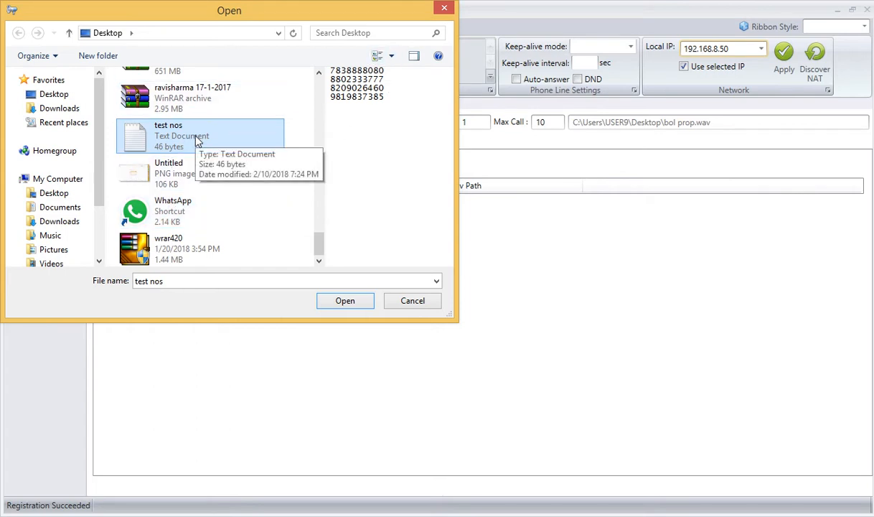
mouse_move(331, 319)
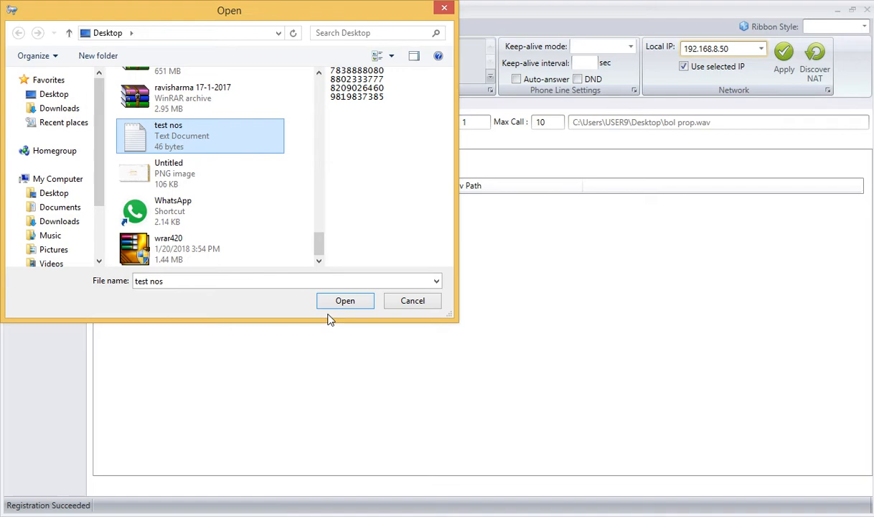
click(344, 301)
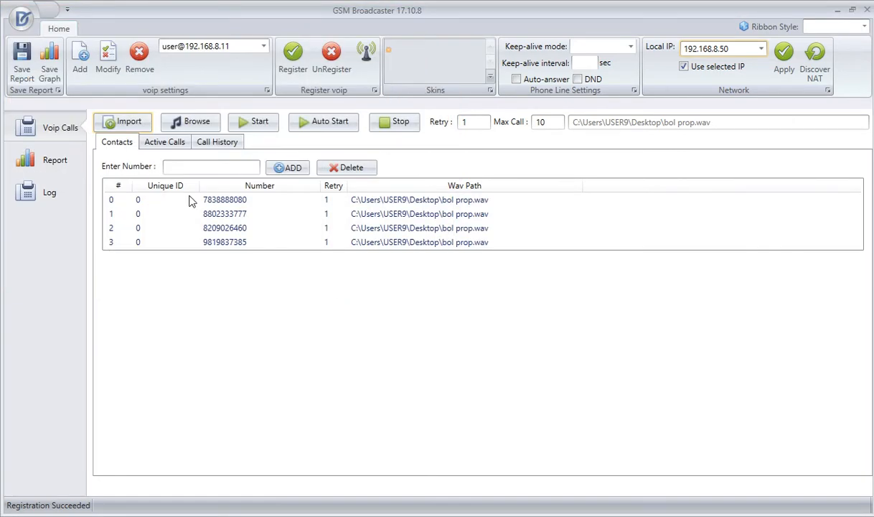
mouse_move(266, 262)
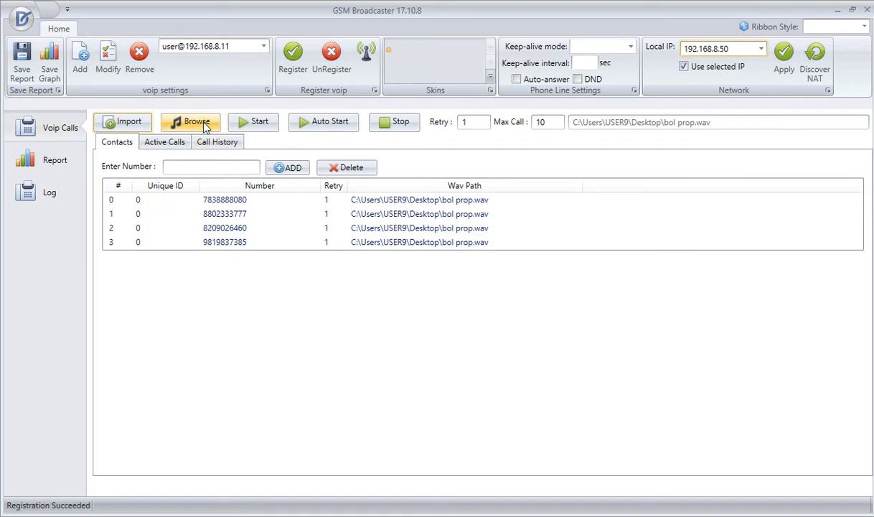
click(191, 121)
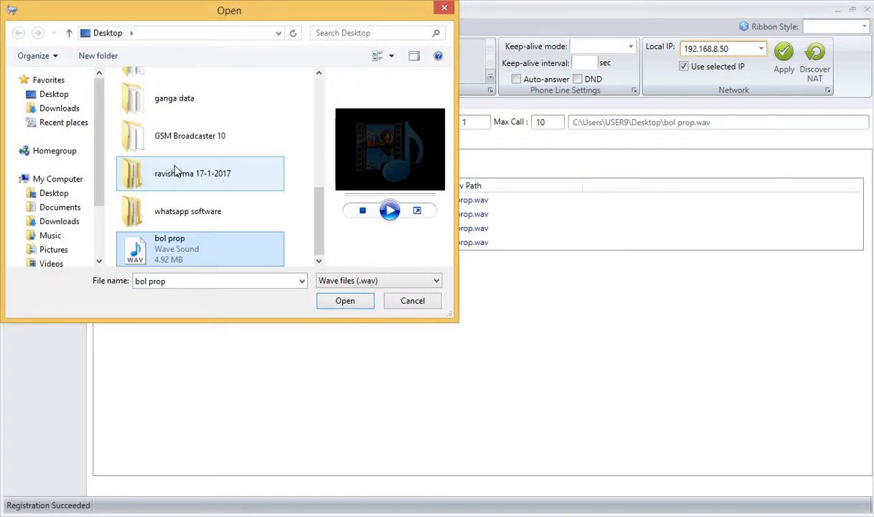
mouse_move(227, 257)
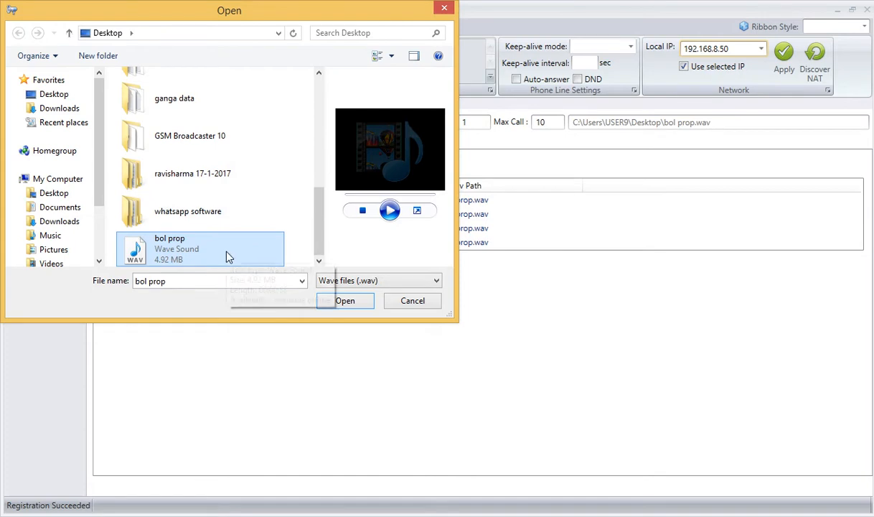
click(346, 301)
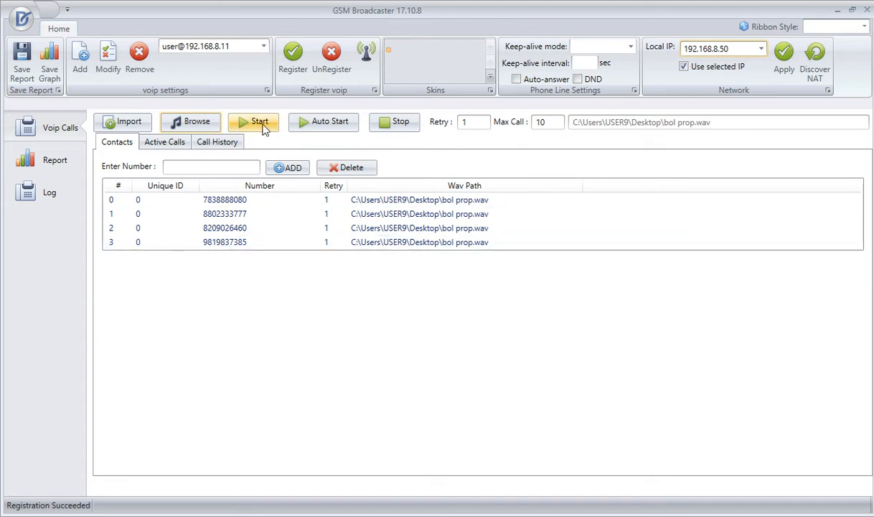
Step: Start calling the imported numbers and wait until the Active Calls list empties
click(254, 121)
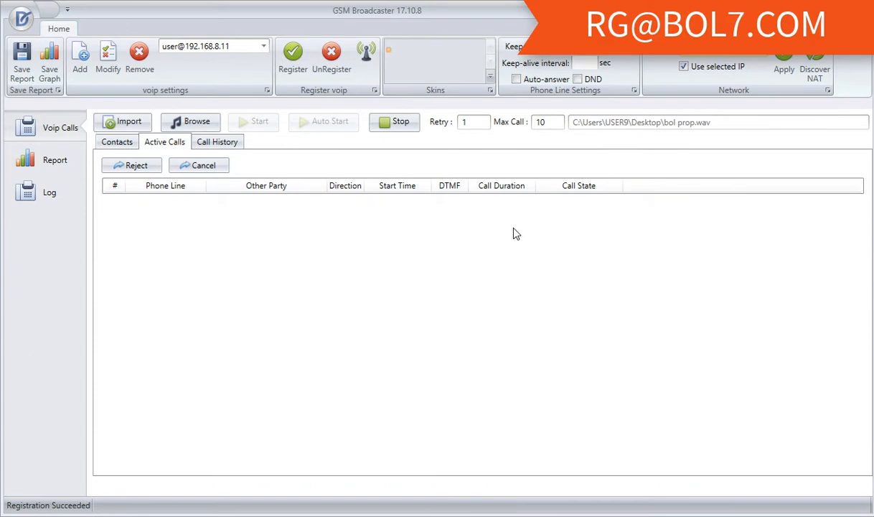
mouse_move(448, 267)
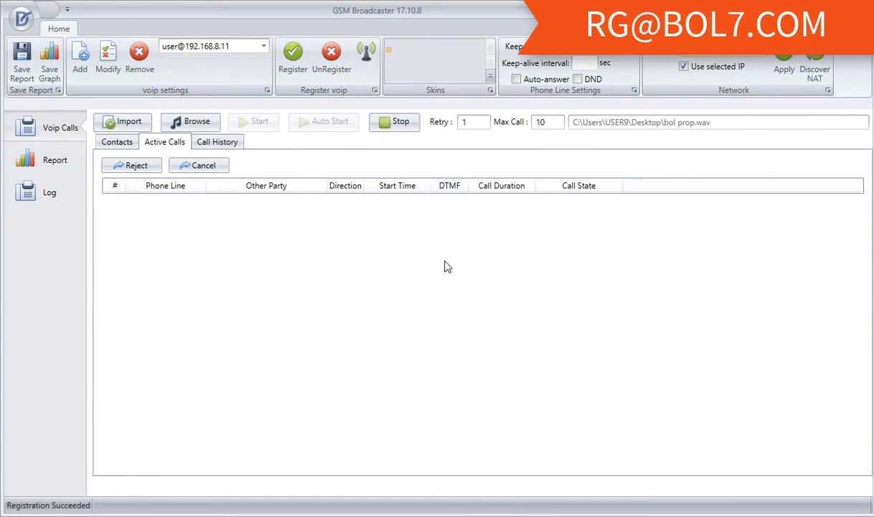
mouse_move(348, 179)
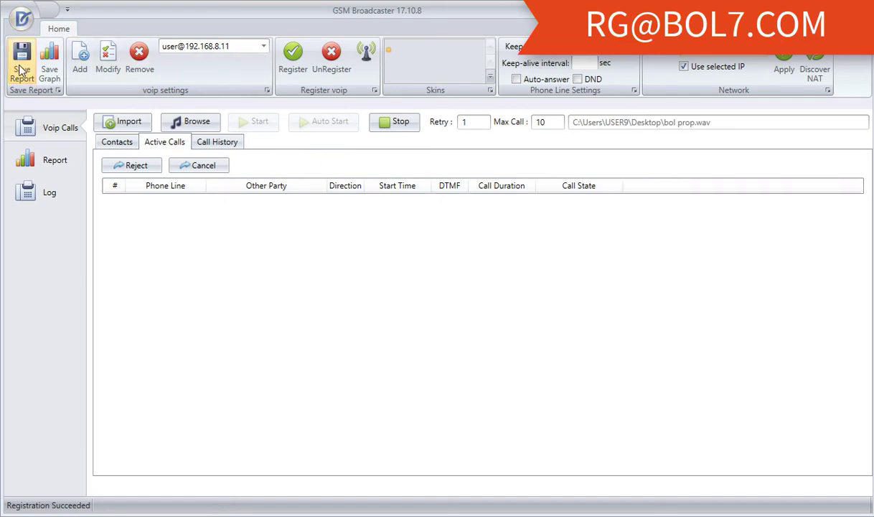
Step: Save the call report to the Desktop as a text file named 'report'
click(17, 57)
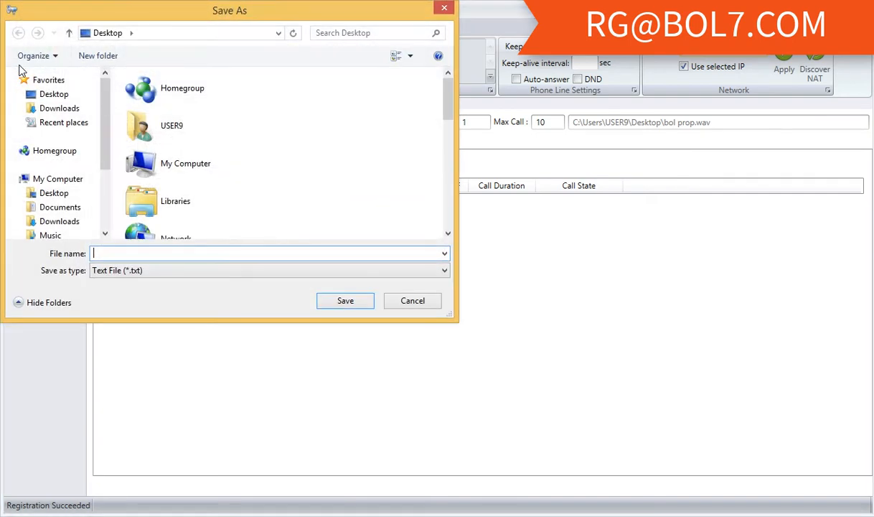
text(report)
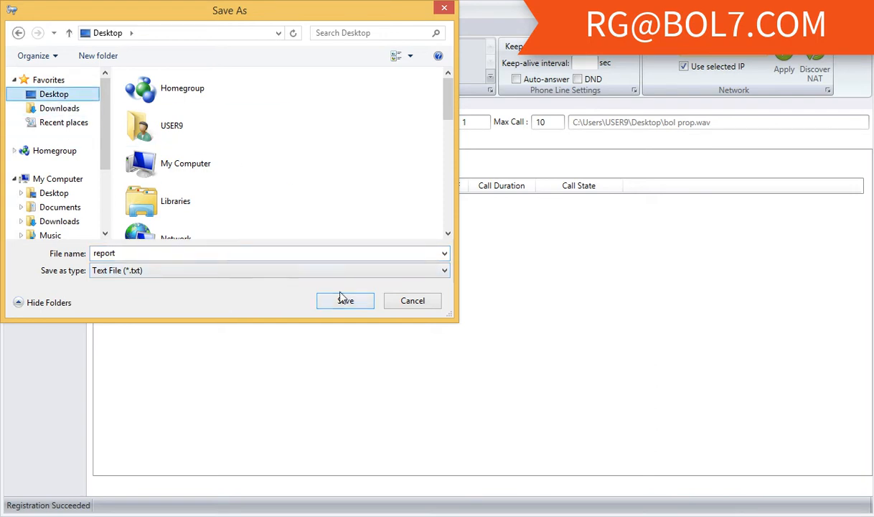
click(344, 301)
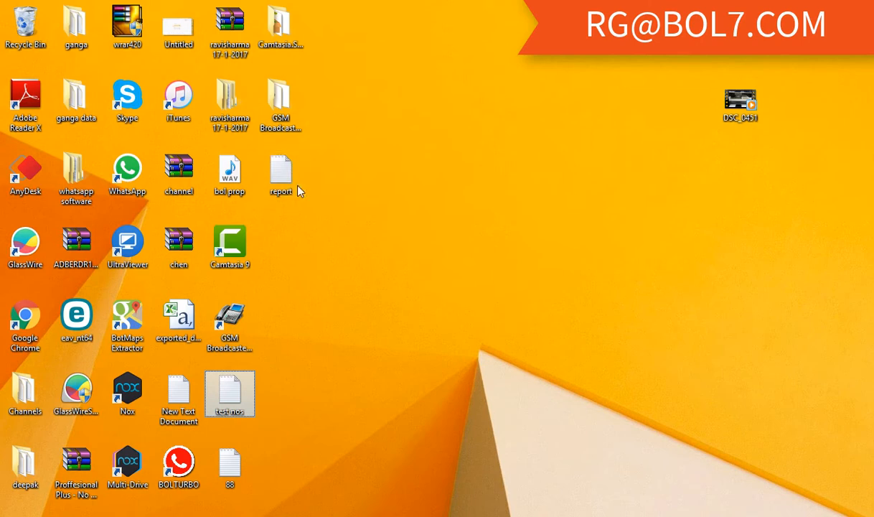
double_click(280, 171)
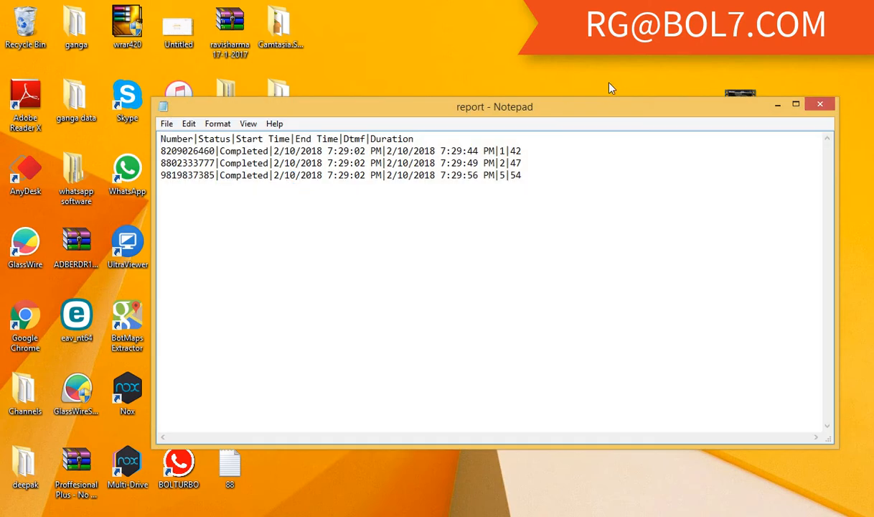
mouse_move(274, 125)
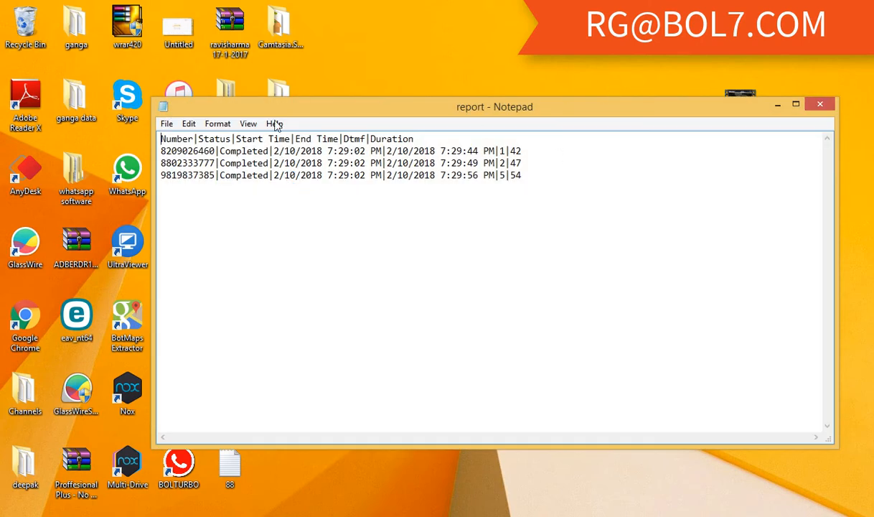
double_click(188, 151)
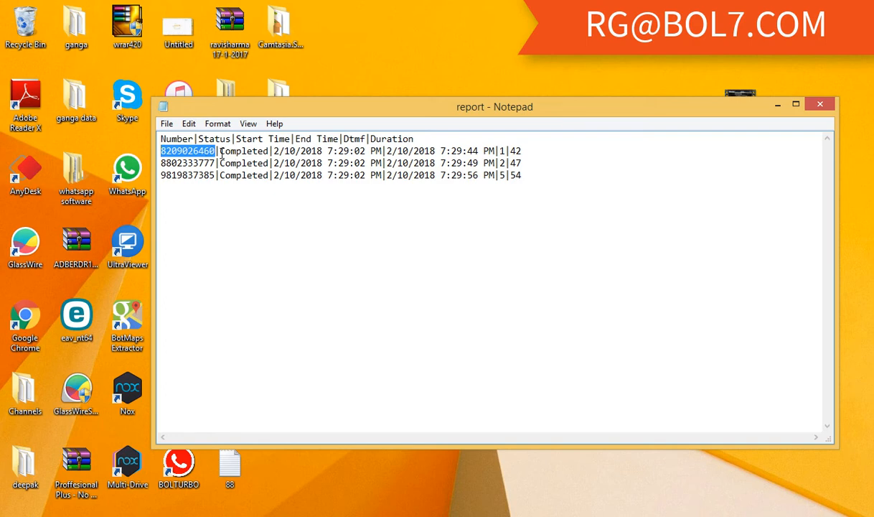
double_click(243, 151)
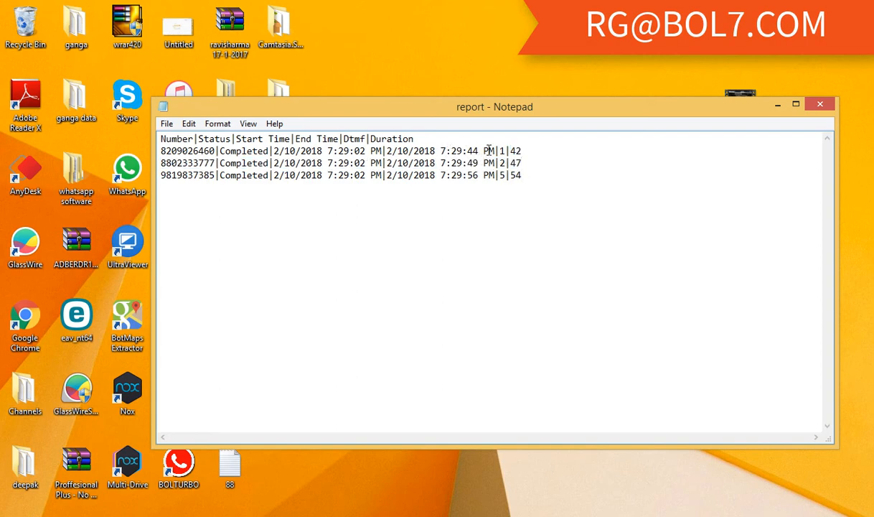
drag(161, 151, 502, 150)
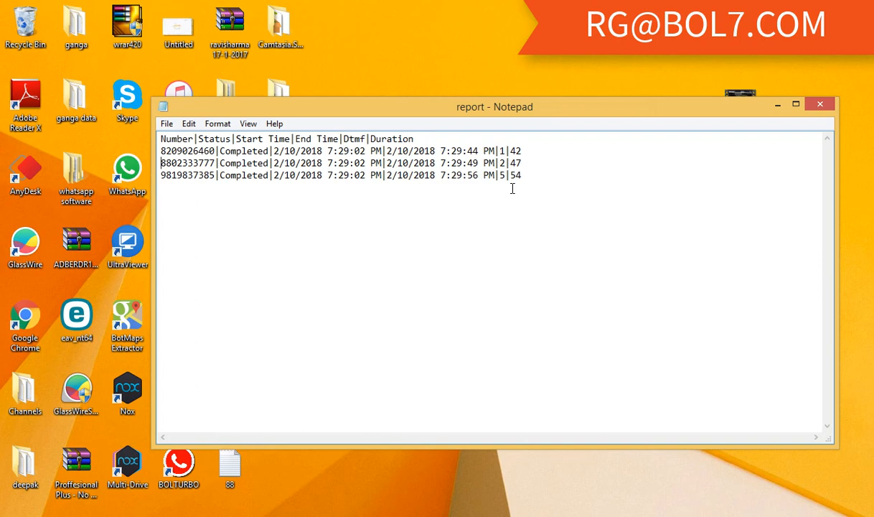
mouse_move(589, 203)
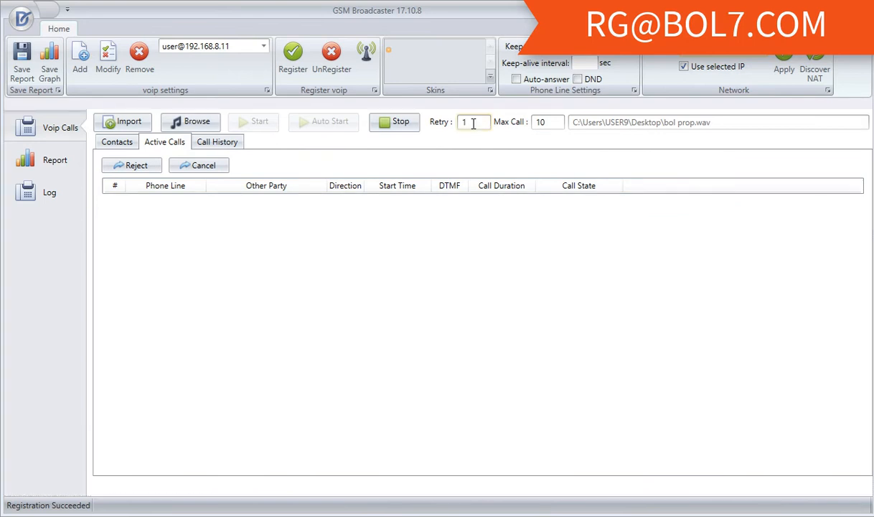
Step: Try retry values 2 and 3 then clear Retry, and enter 5 in Max Call before clearing it
text(2)
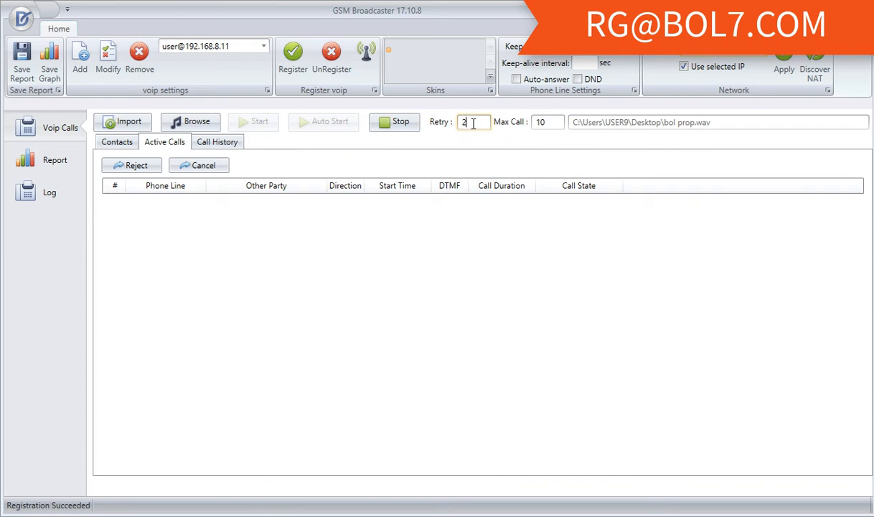
text(3)
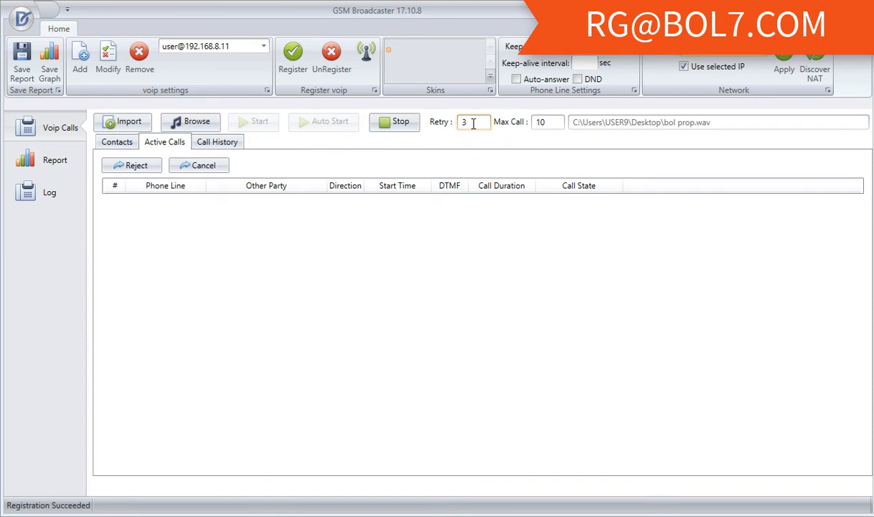
key(BackSpace)
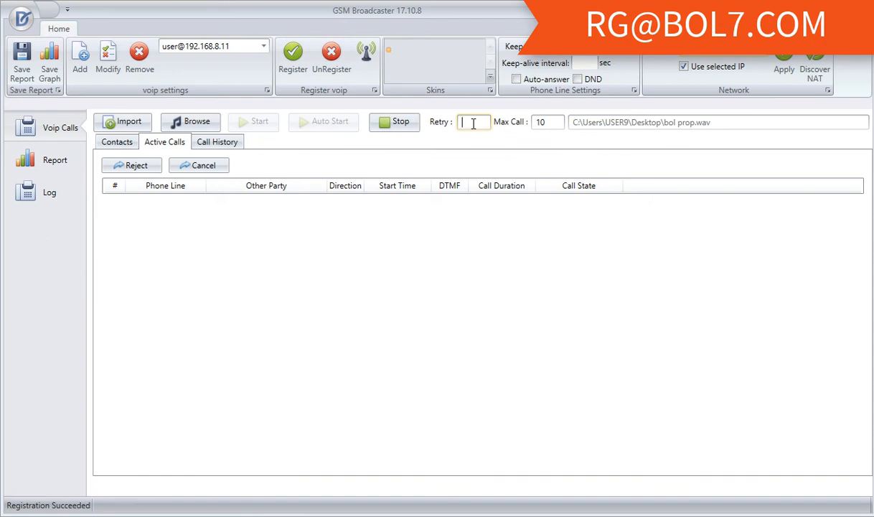
mouse_move(537, 127)
text(2)
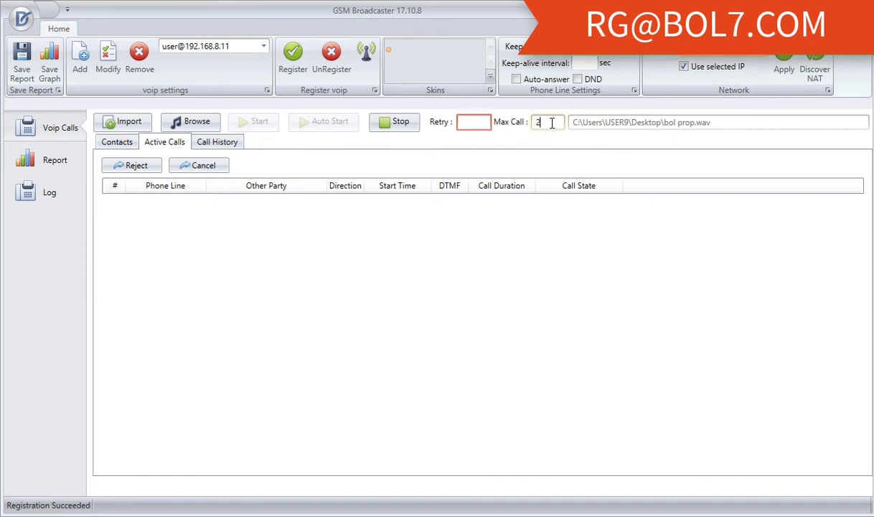
text(5)
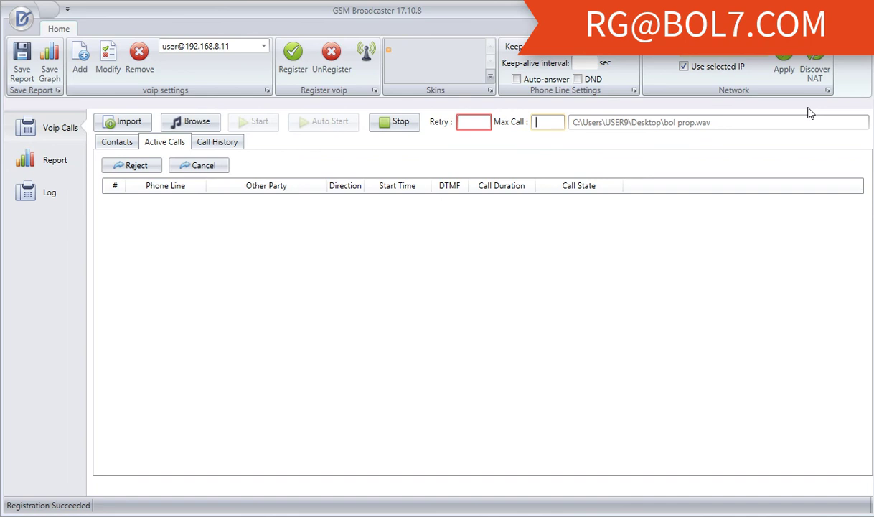
mouse_move(606, 309)
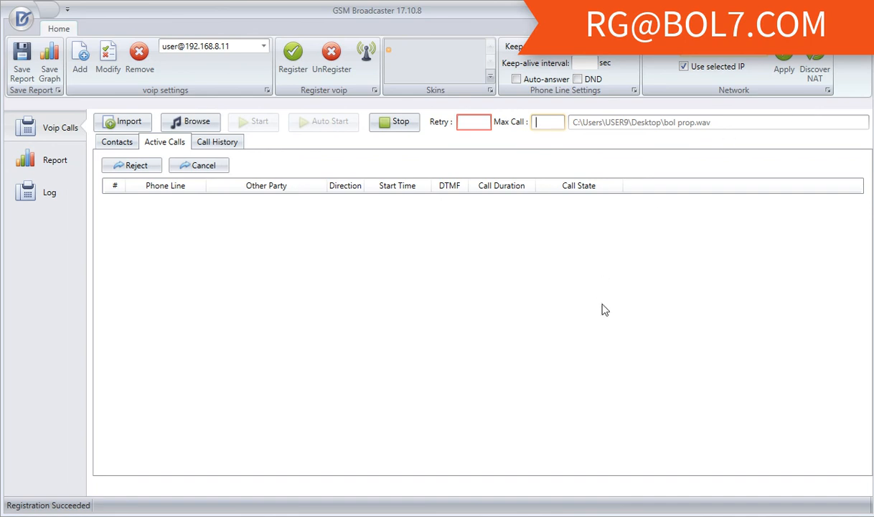